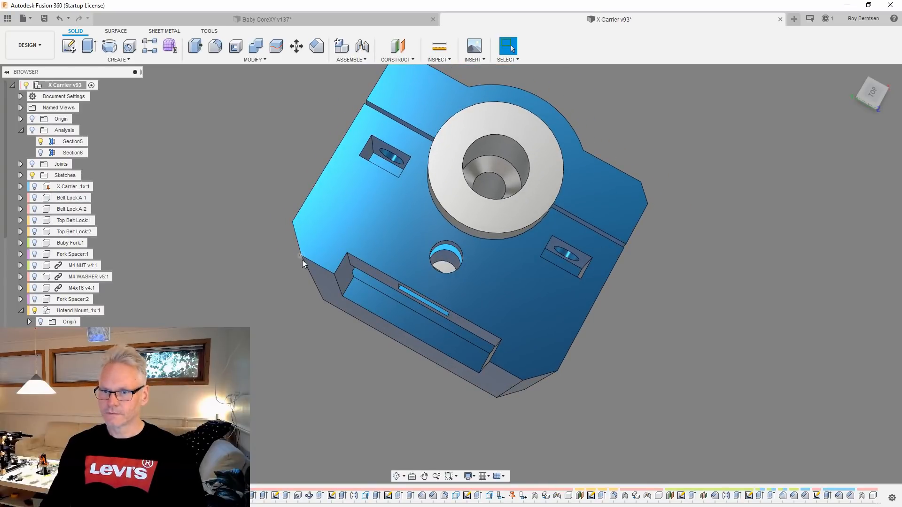
Step: Show all components so the full X Carrier assembly with hotend and wheels is visible
right_click(80, 311)
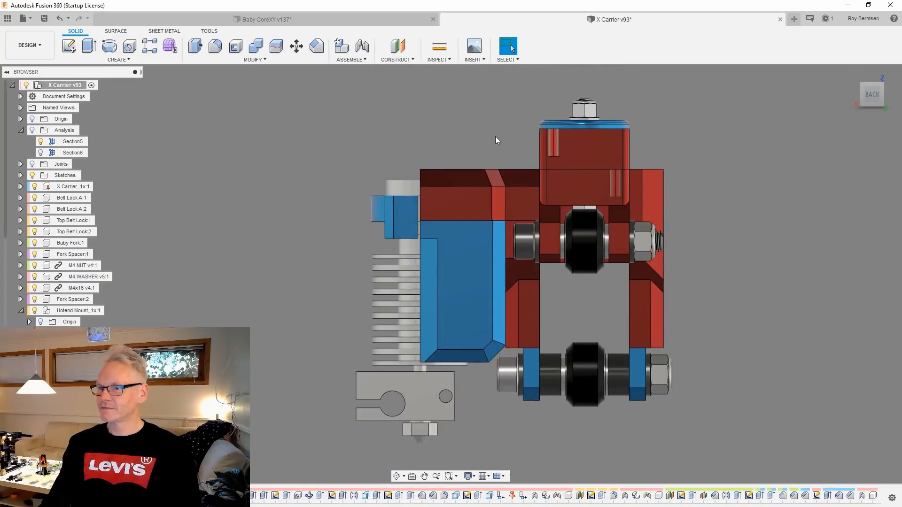
Step: Orbit the X Carrier for a top view, then switch to the Baby CoreXY v137 design
click(442, 230)
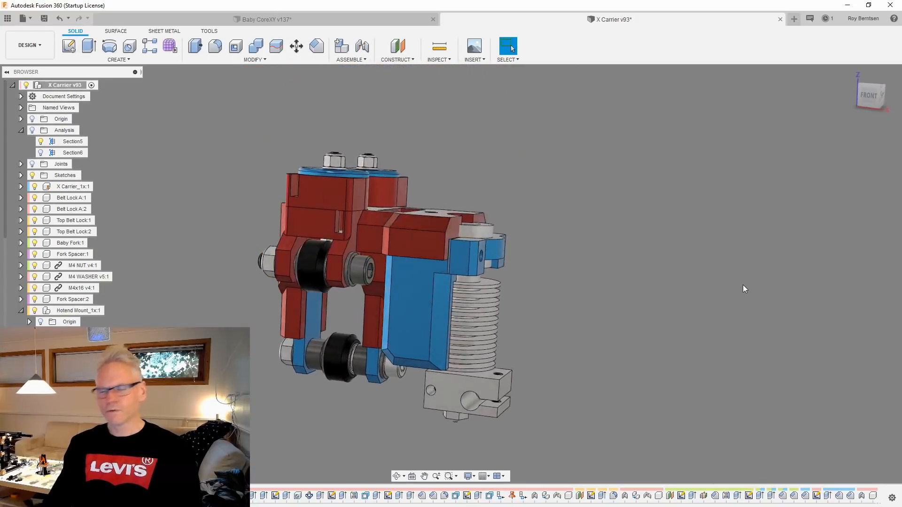
drag(391, 259, 415, 230)
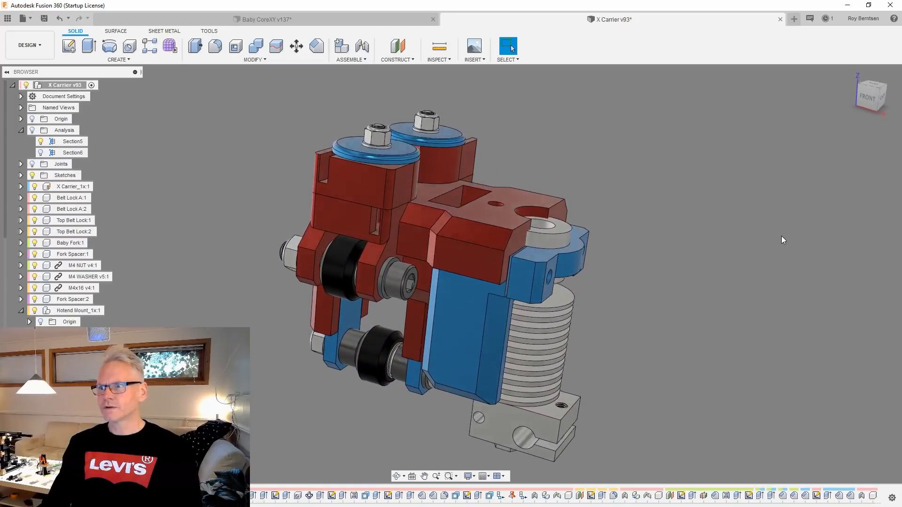
click(266, 19)
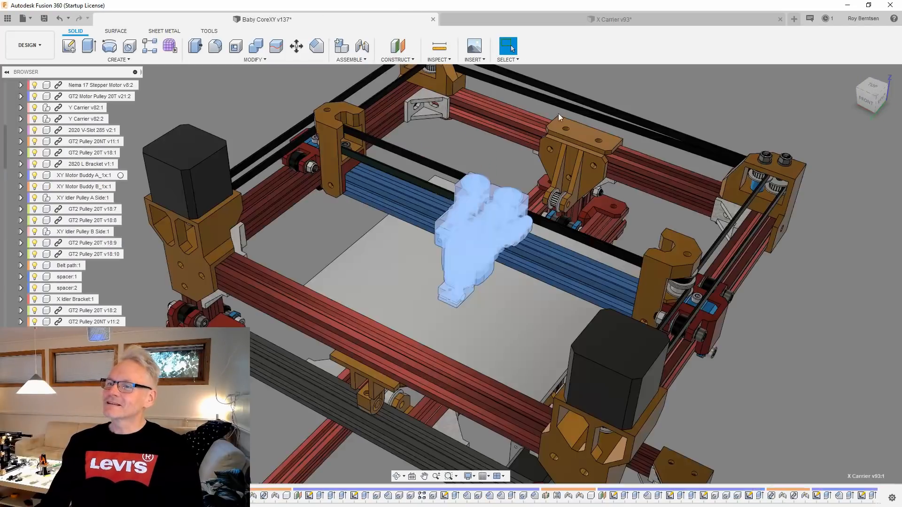